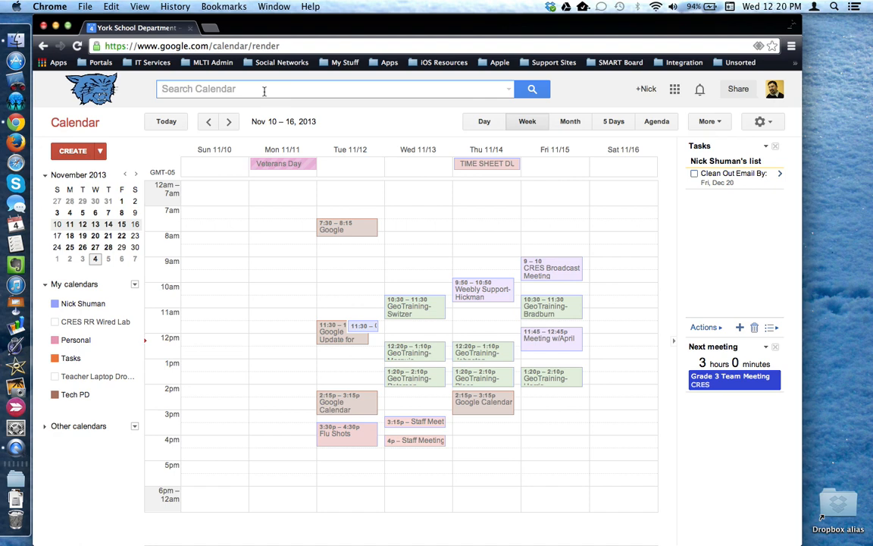
Step: Search the calendar for 'geotraining' to list all GeoTraining sessions
{"action": "type", "text": "geotrain"}
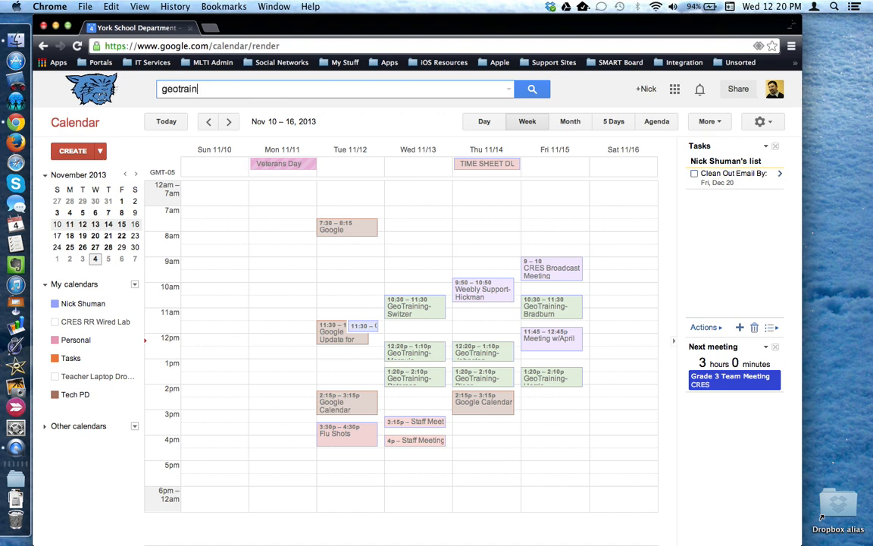
{"action": "type", "text": "ing"}
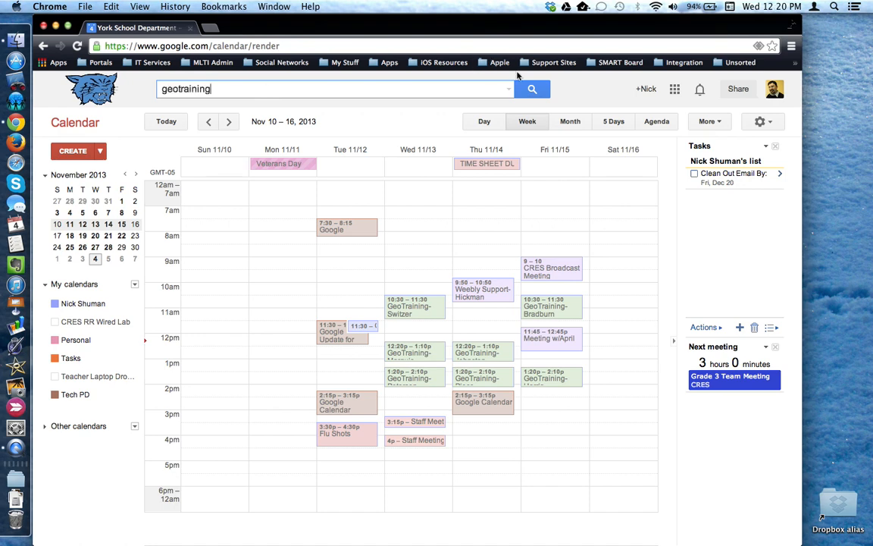
{"action": "left_click", "coordinate": [533, 88]}
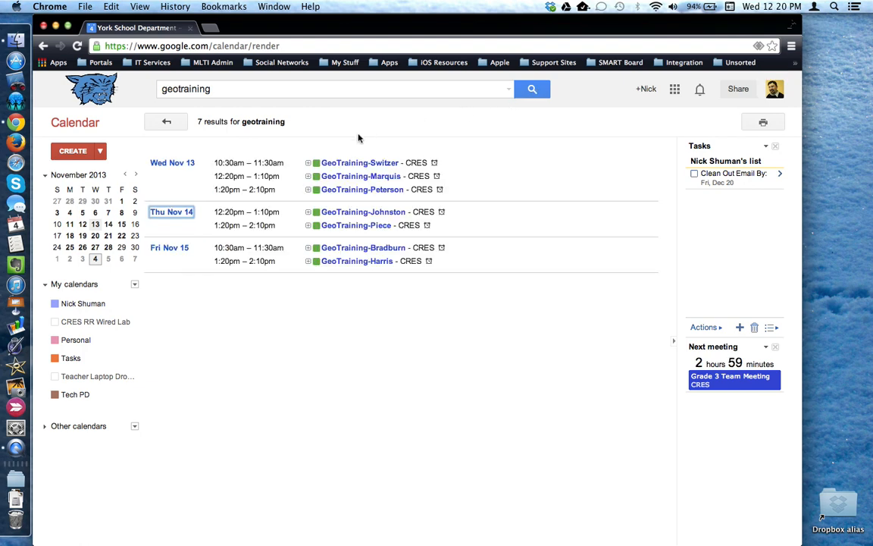
{"action": "mouse_move", "coordinate": [332, 284]}
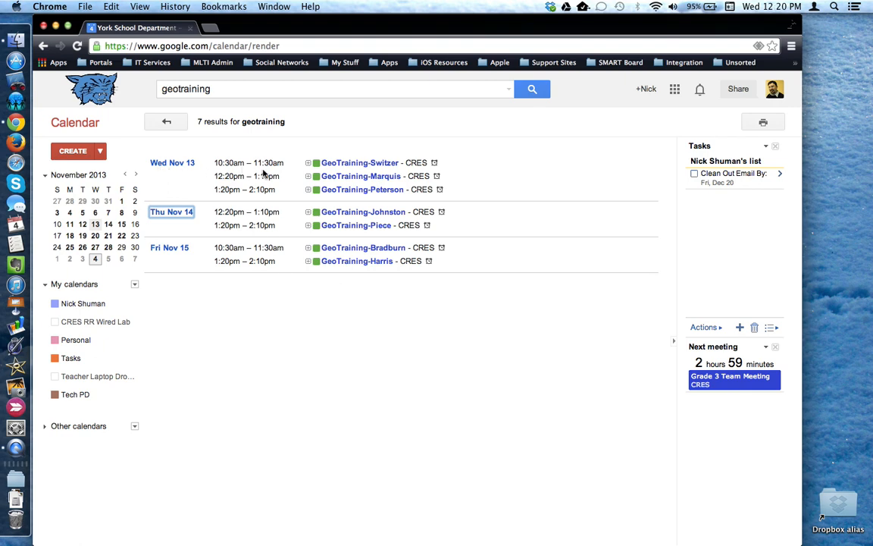
{"action": "mouse_move", "coordinate": [276, 198]}
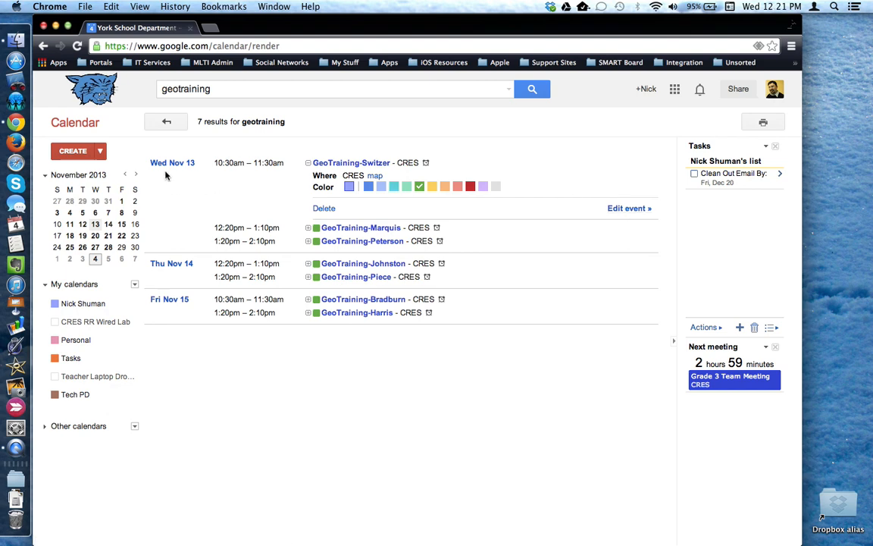
{"action": "mouse_move", "coordinate": [173, 167]}
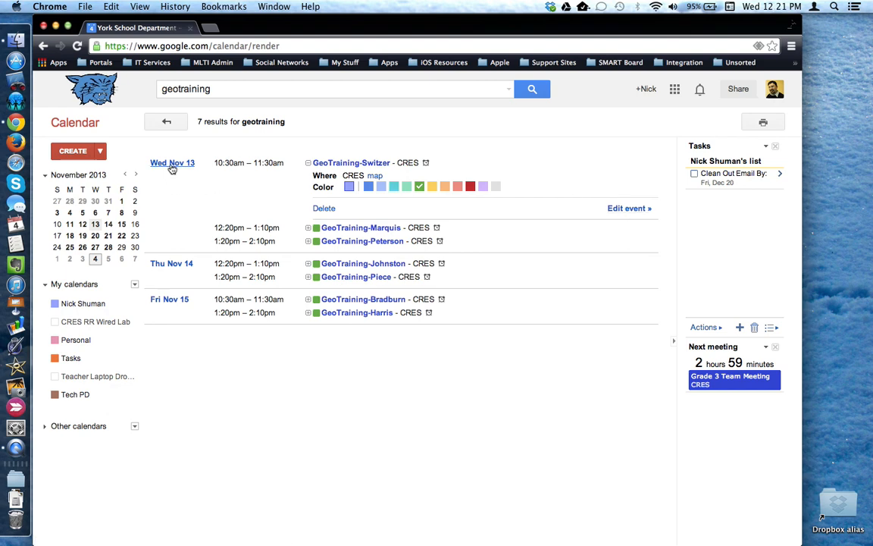
Step: Show Wednesday, Nov 13, 2013 in Day view, then select the old search term for replacement
{"action": "left_click", "coordinate": [173, 162]}
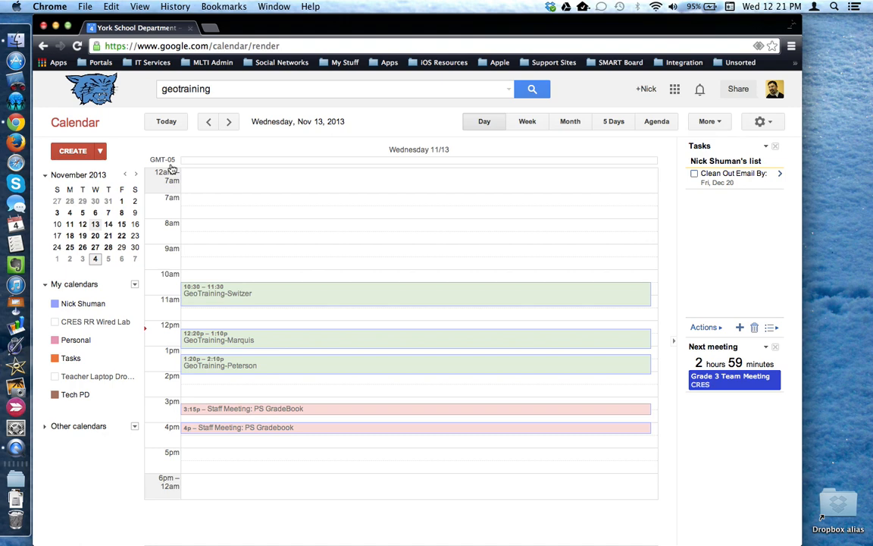
{"action": "mouse_move", "coordinate": [414, 117]}
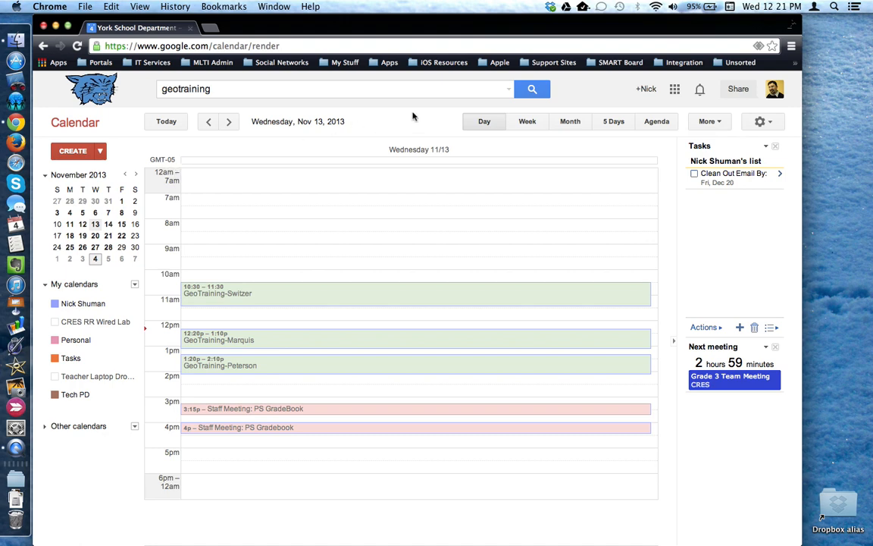
{"action": "mouse_move", "coordinate": [303, 389]}
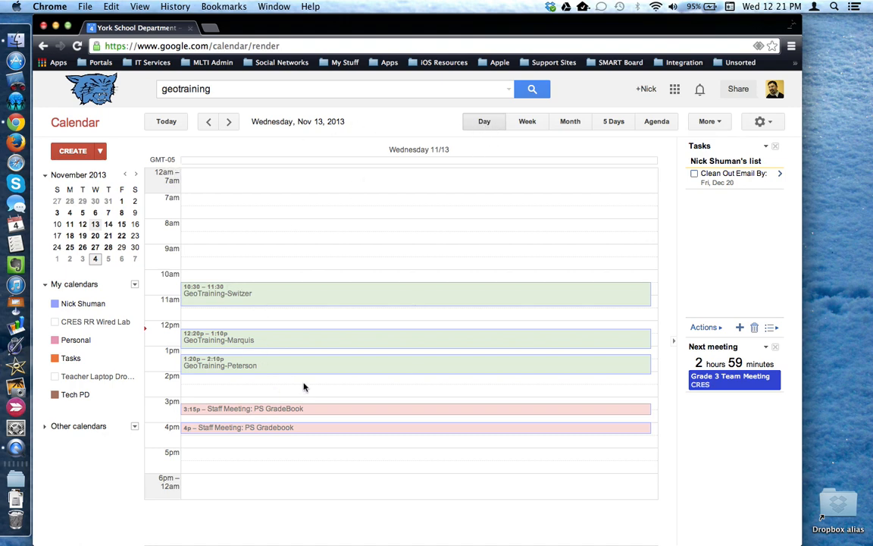
{"action": "left_click", "coordinate": [333, 88]}
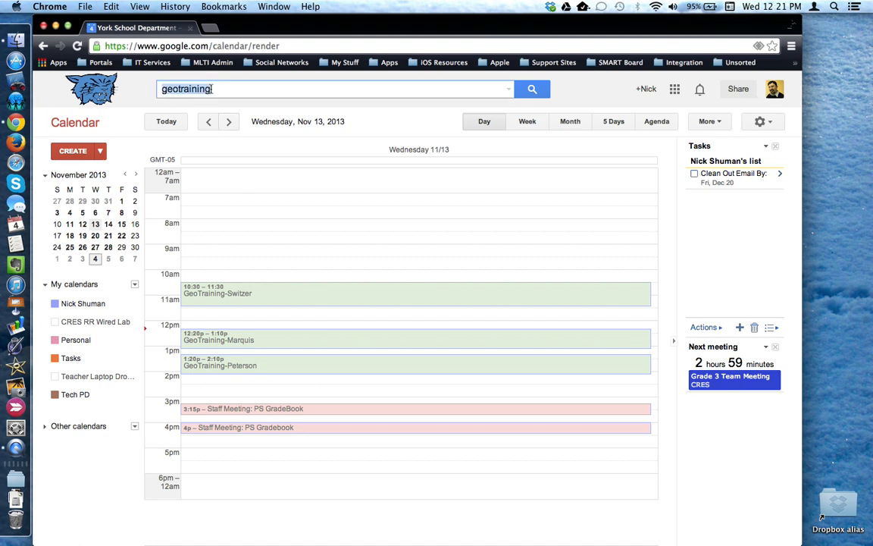
{"action": "type", "text": "e"}
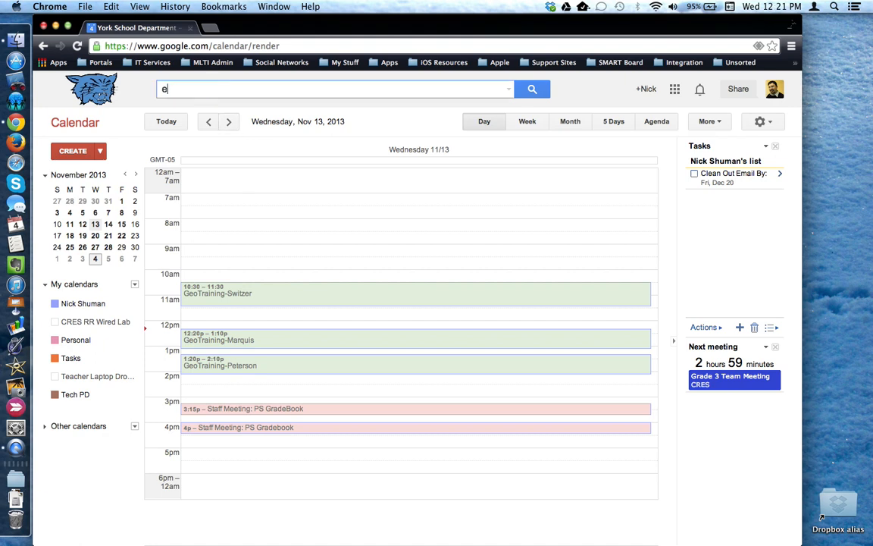
{"action": "type", "text": "ric lawson"}
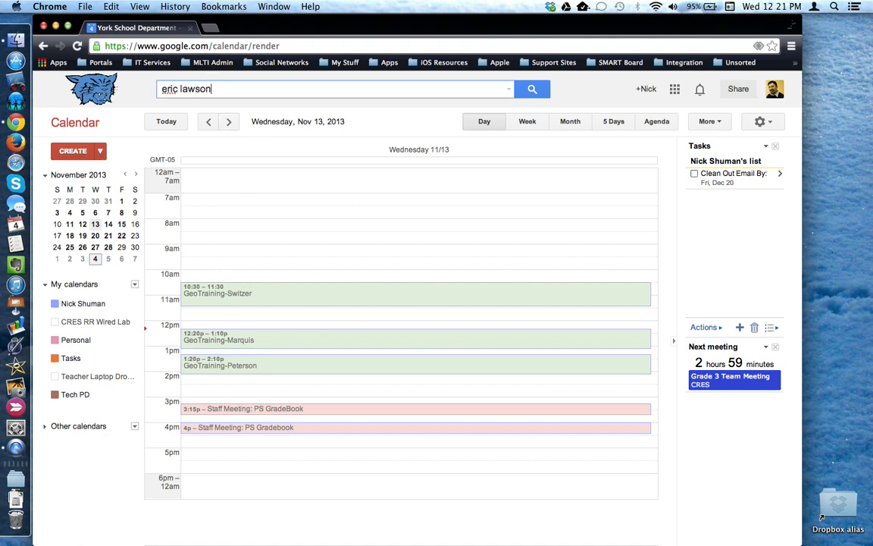
{"action": "left_click", "coordinate": [532, 88]}
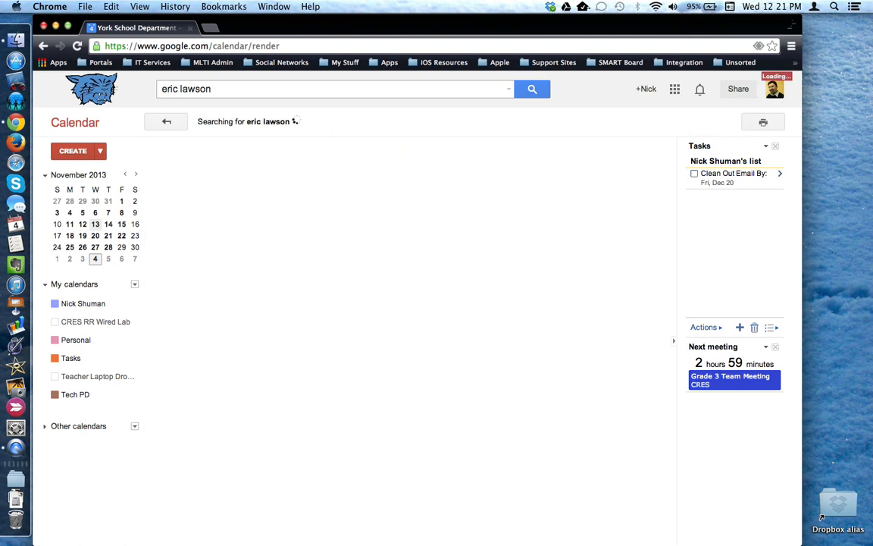
{"action": "left_click", "coordinate": [532, 88]}
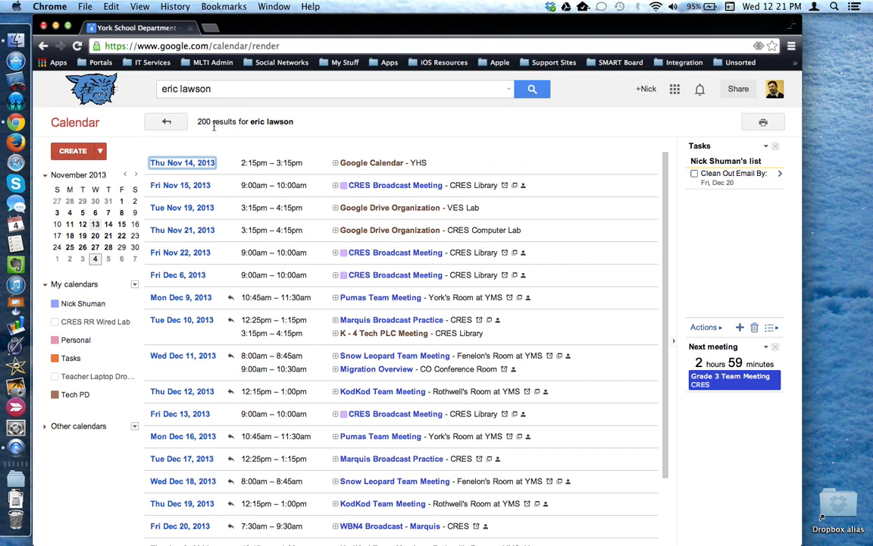
{"action": "mouse_move", "coordinate": [230, 159]}
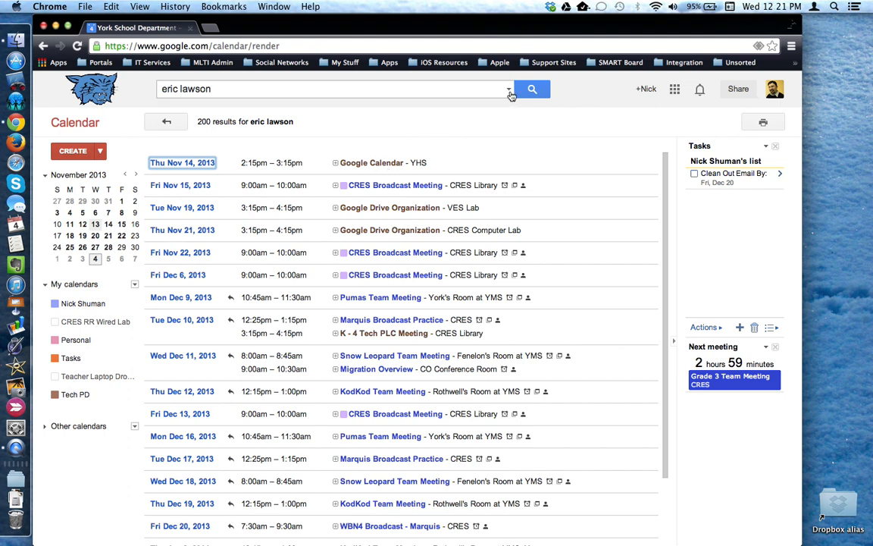
{"action": "mouse_move", "coordinate": [509, 90]}
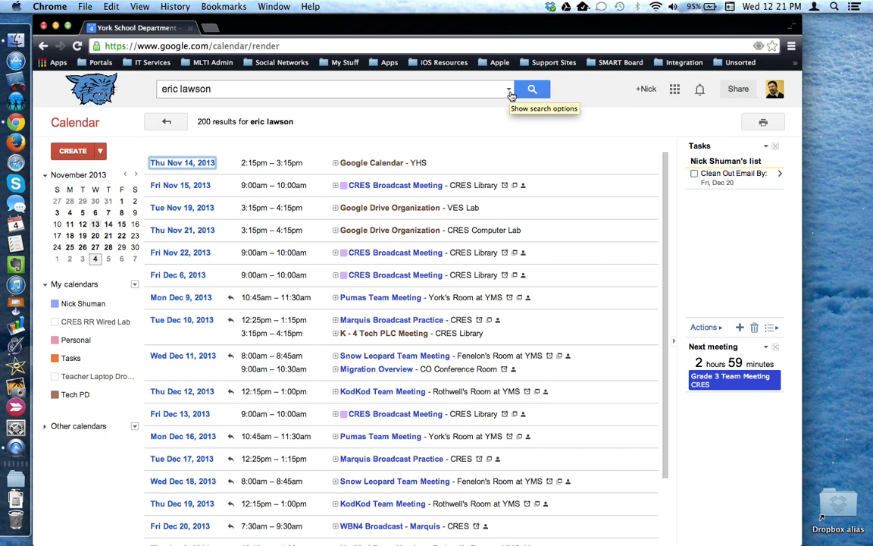
{"action": "left_click", "coordinate": [509, 88]}
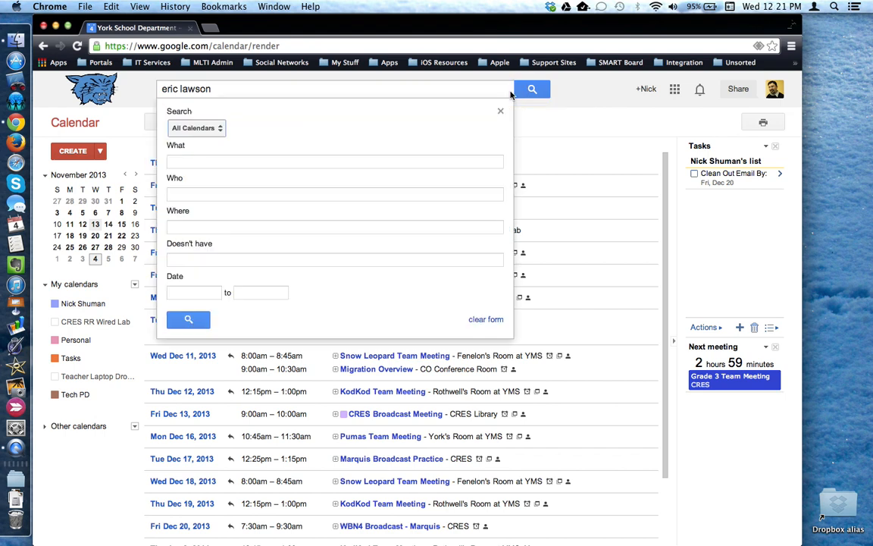
{"action": "left_click", "coordinate": [333, 160]}
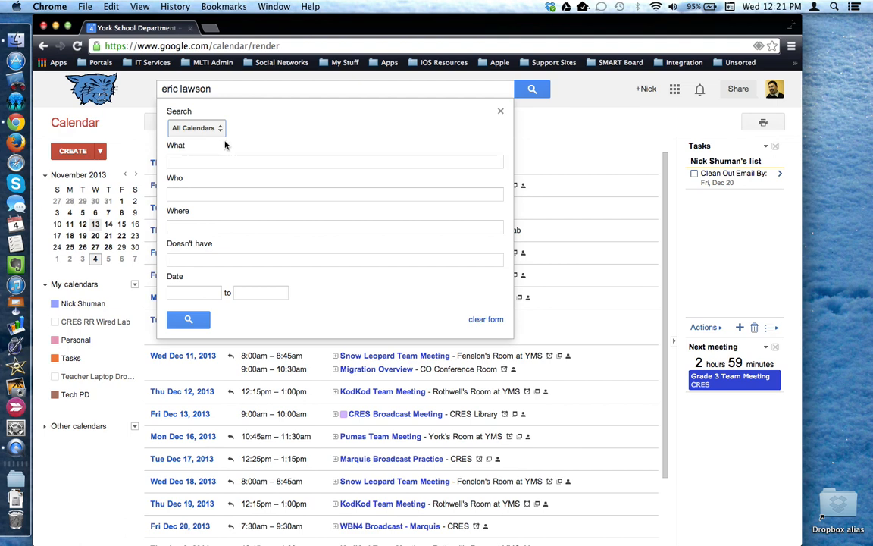
{"action": "left_click", "coordinate": [195, 128]}
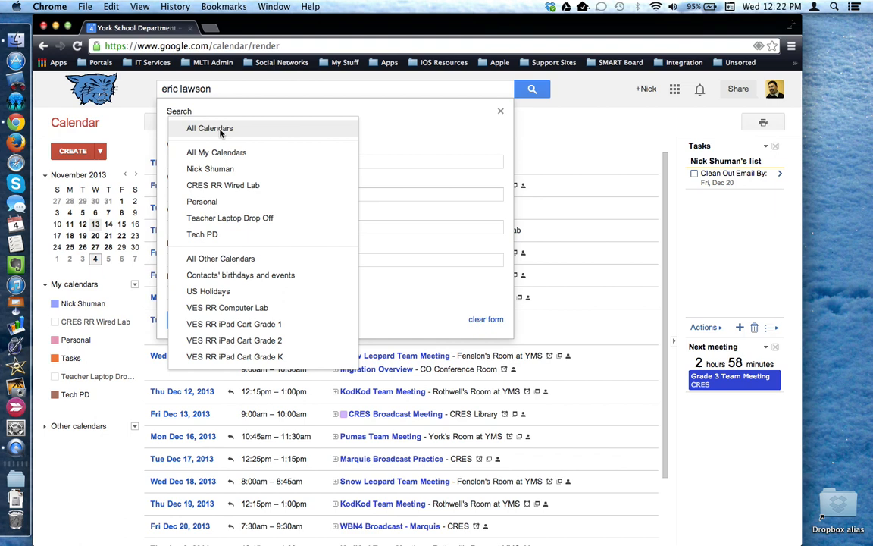
{"action": "left_click", "coordinate": [209, 127]}
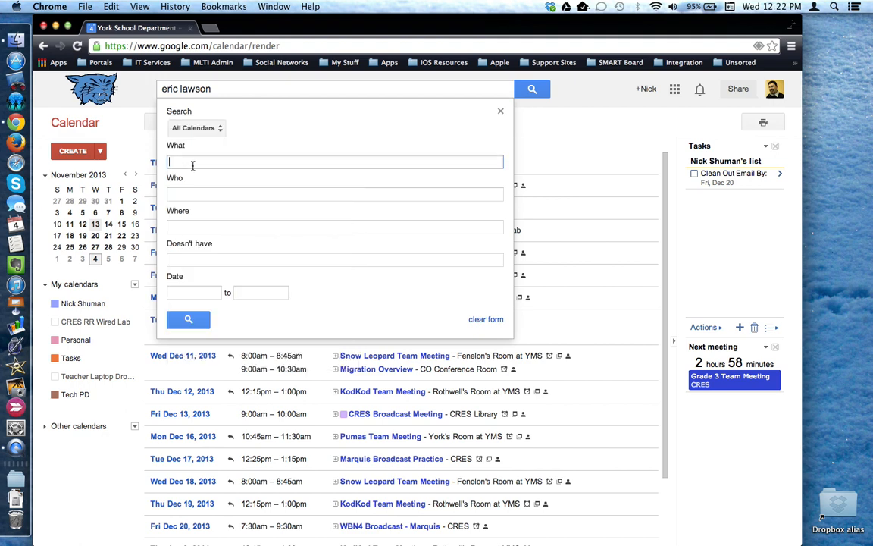
{"action": "left_click", "coordinate": [334, 194]}
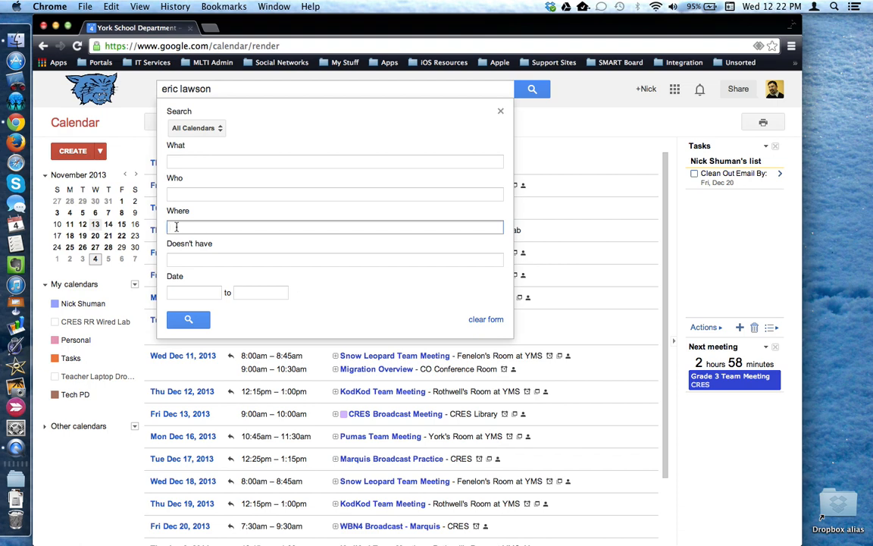
{"action": "left_click", "coordinate": [333, 261]}
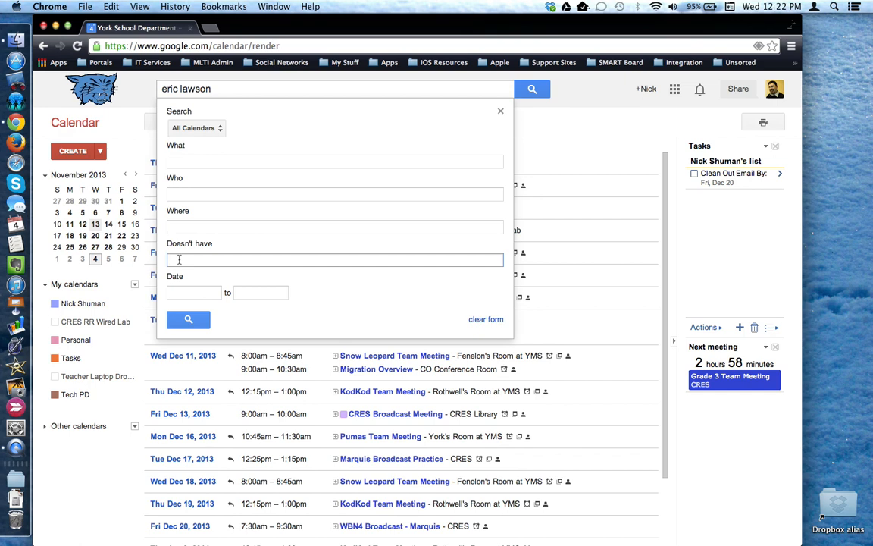
{"action": "mouse_move", "coordinate": [188, 291]}
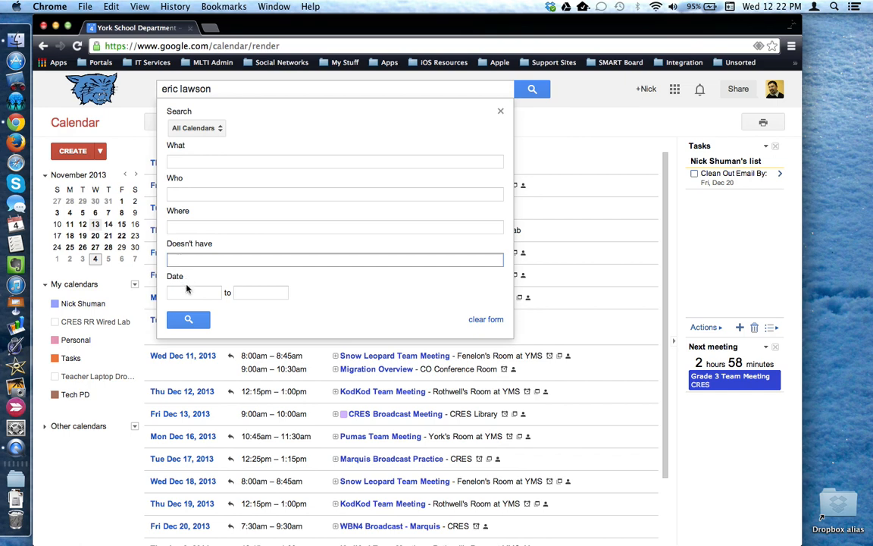
{"action": "left_click", "coordinate": [194, 293]}
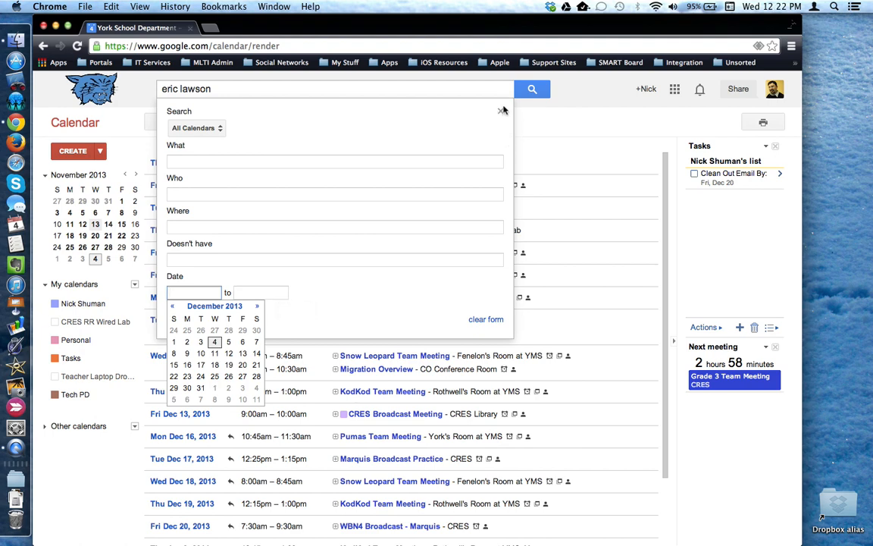
{"action": "left_click", "coordinate": [532, 88]}
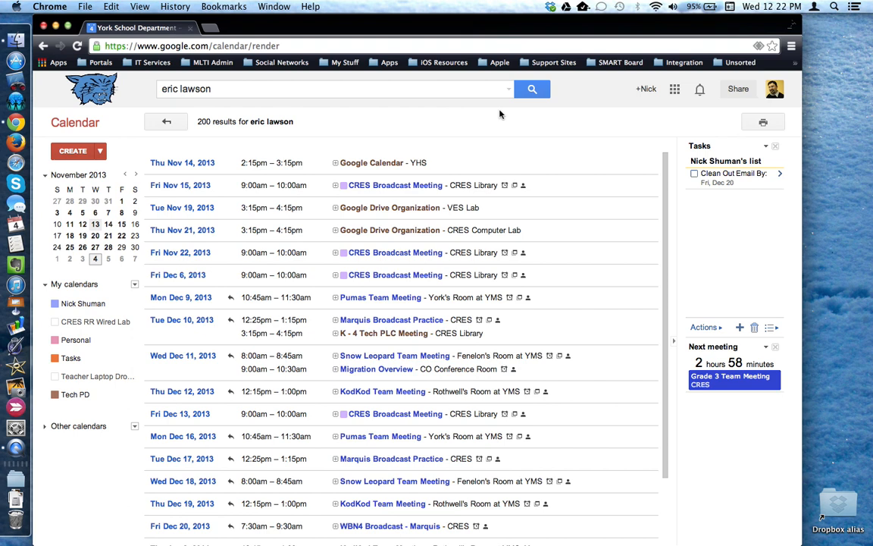
{"action": "left_click", "coordinate": [227, 88]}
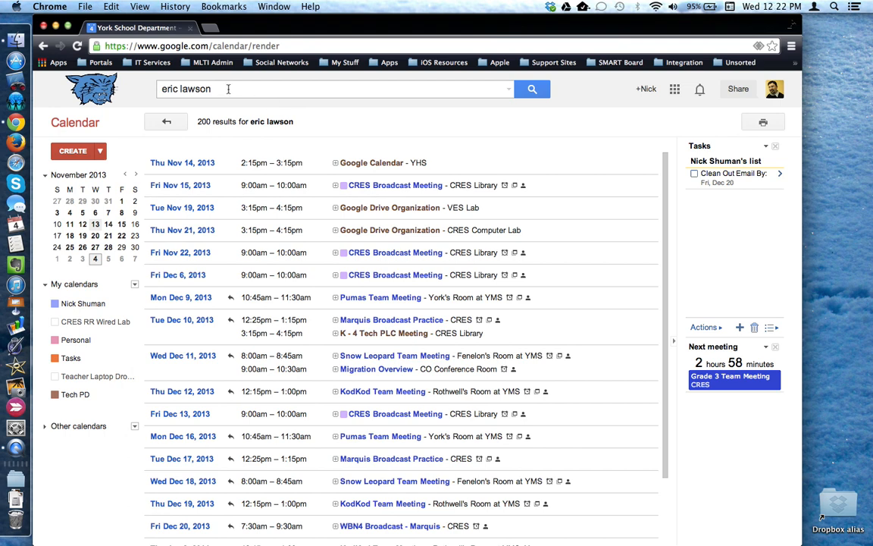